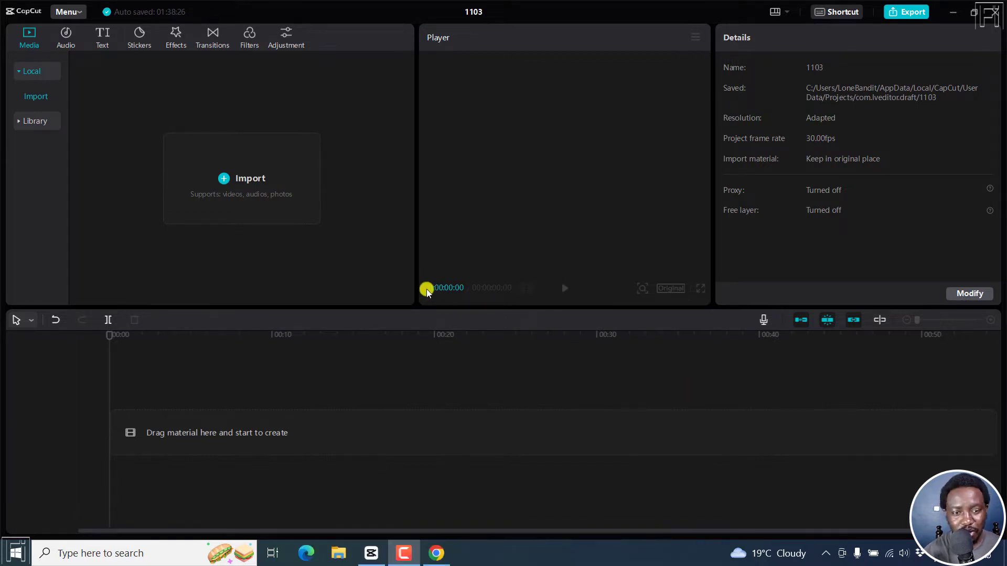
Import pexels-rodnae-productions-5544312 onto the timeline and briefly play it in the Player.
{"action": "left_click", "coordinate": [242, 178]}
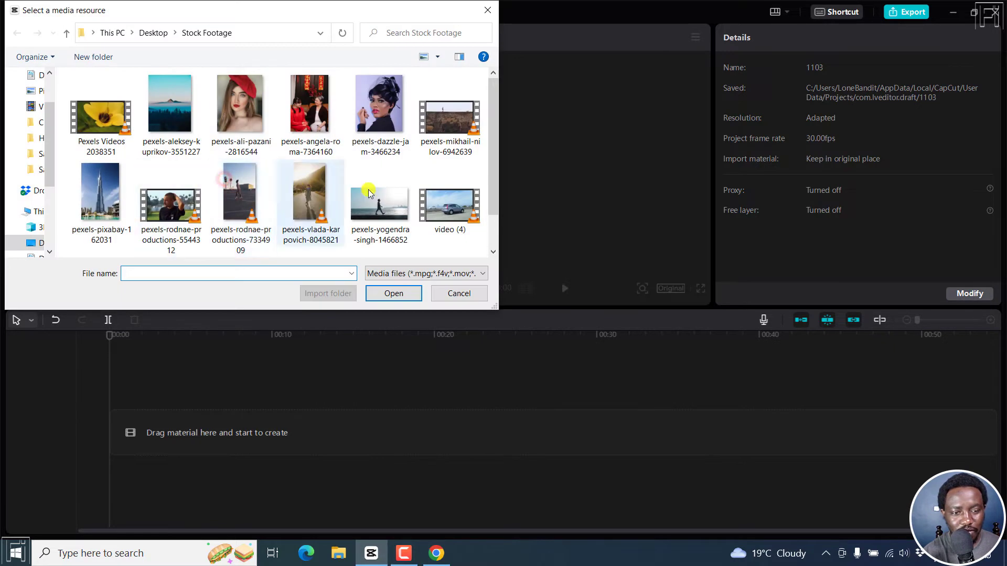
{"action": "left_click", "coordinate": [171, 207]}
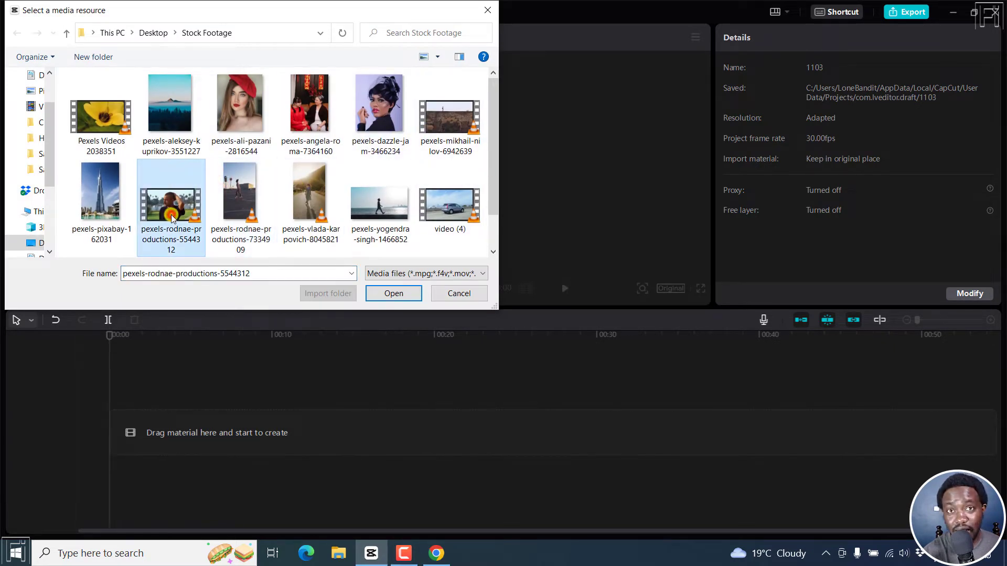
{"action": "left_click", "coordinate": [393, 293]}
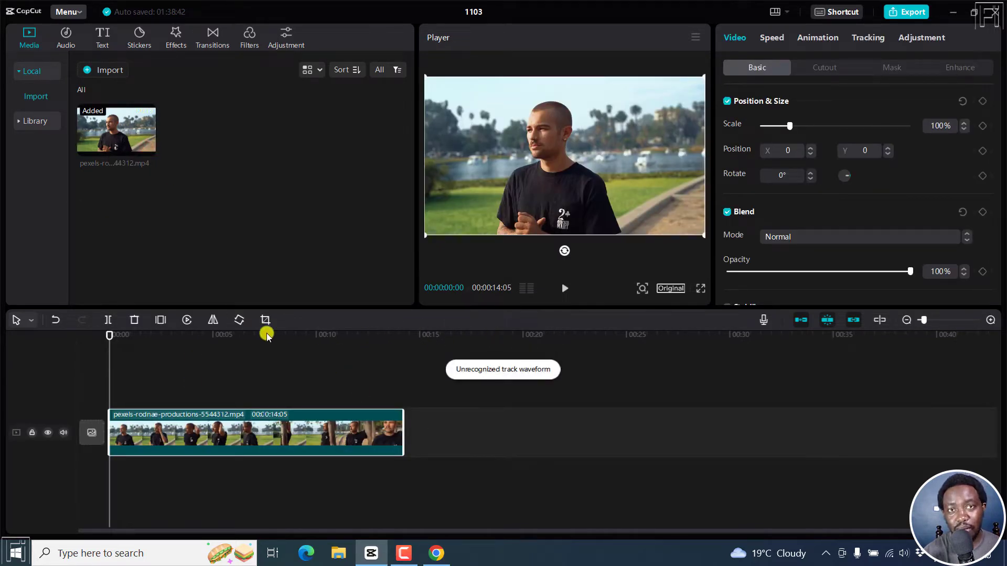
{"action": "left_click", "coordinate": [565, 289]}
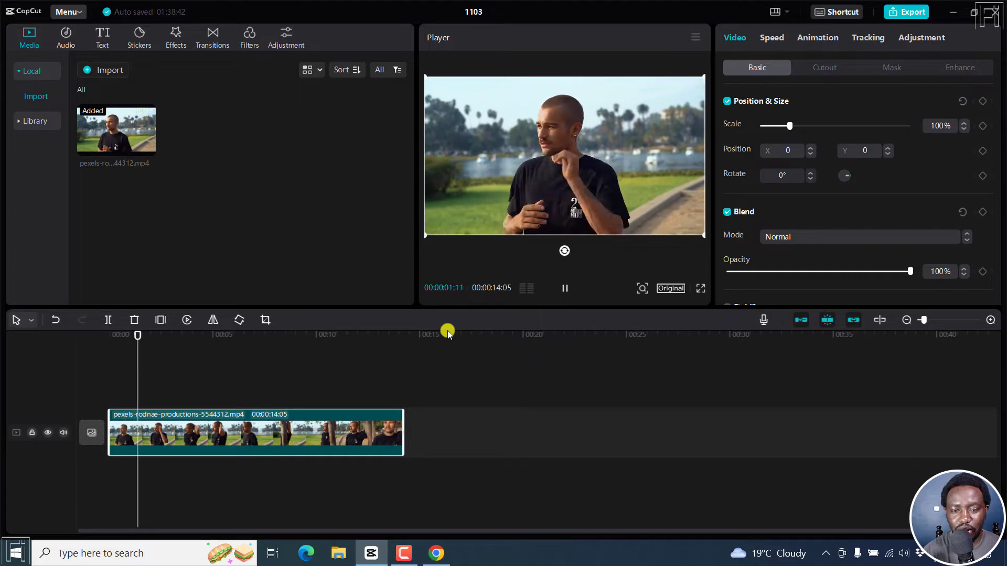
{"action": "left_click", "coordinate": [565, 289]}
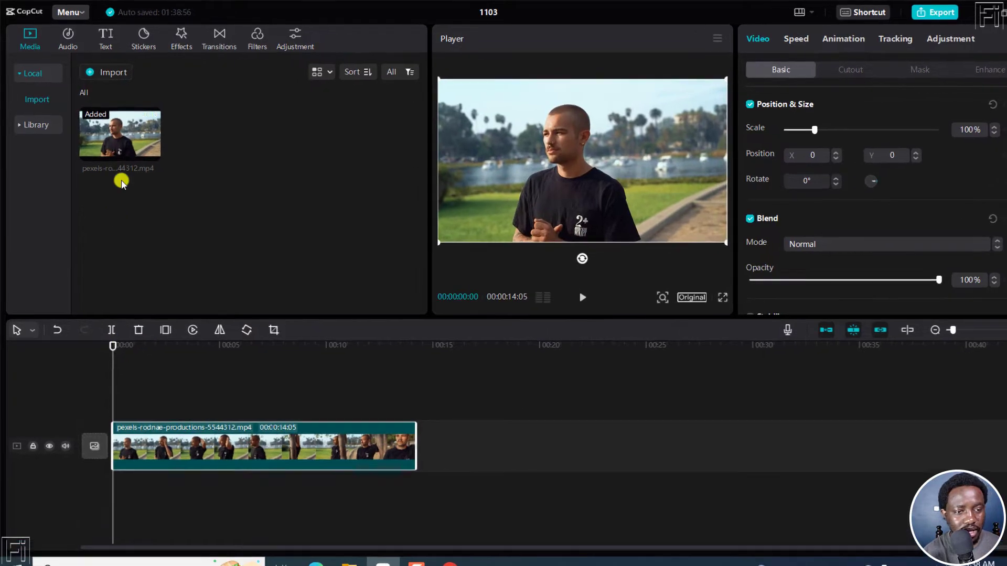
Open Effects, then Body effects, and show the Headwear category.
{"action": "left_click", "coordinate": [181, 38]}
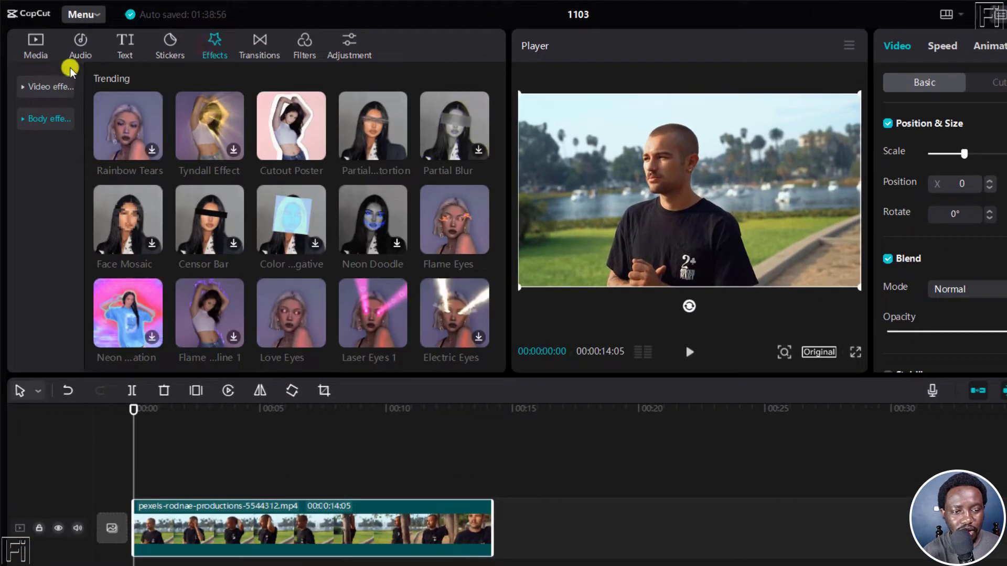
{"action": "left_click", "coordinate": [48, 119]}
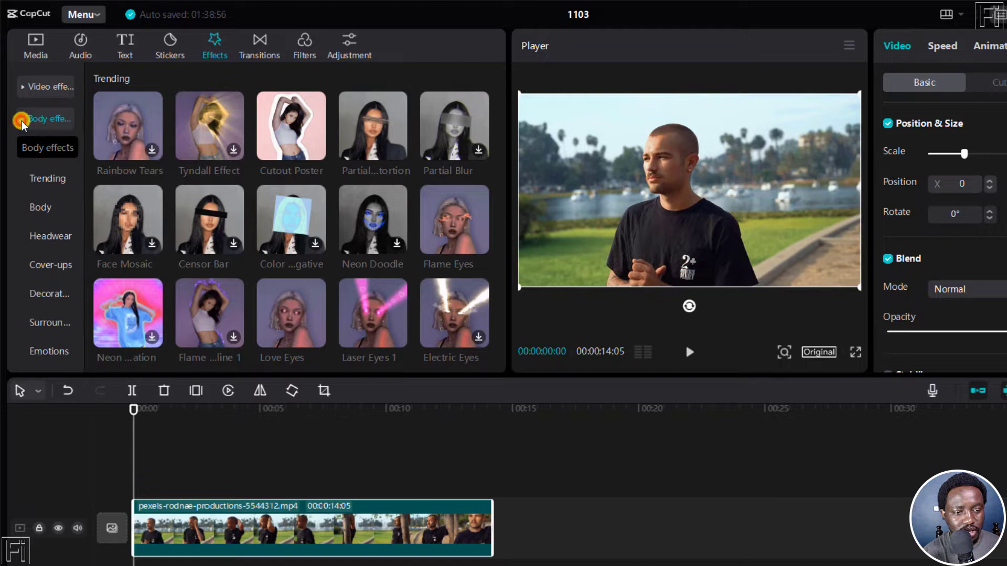
{"action": "left_click", "coordinate": [51, 236]}
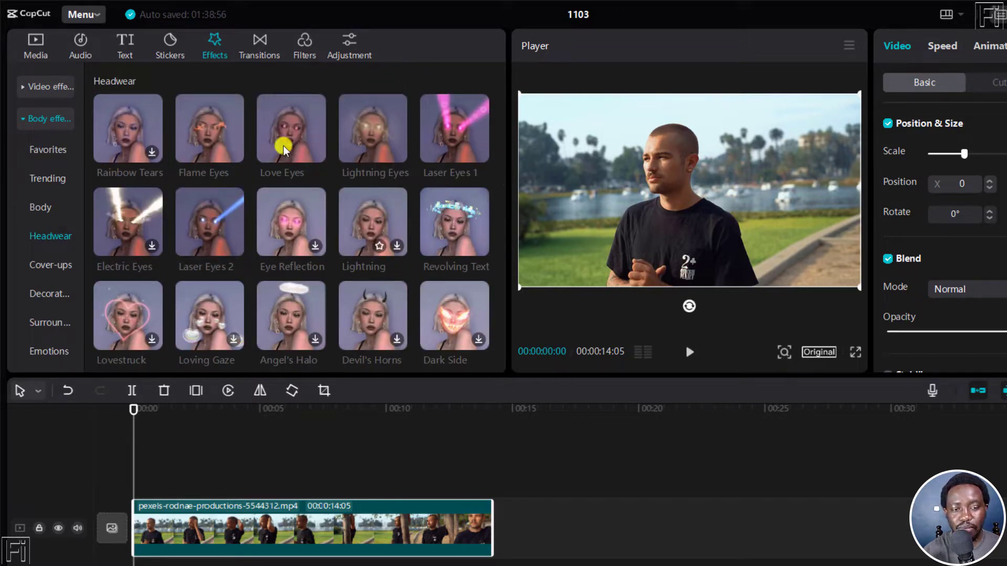
{"action": "mouse_move", "coordinate": [341, 128]}
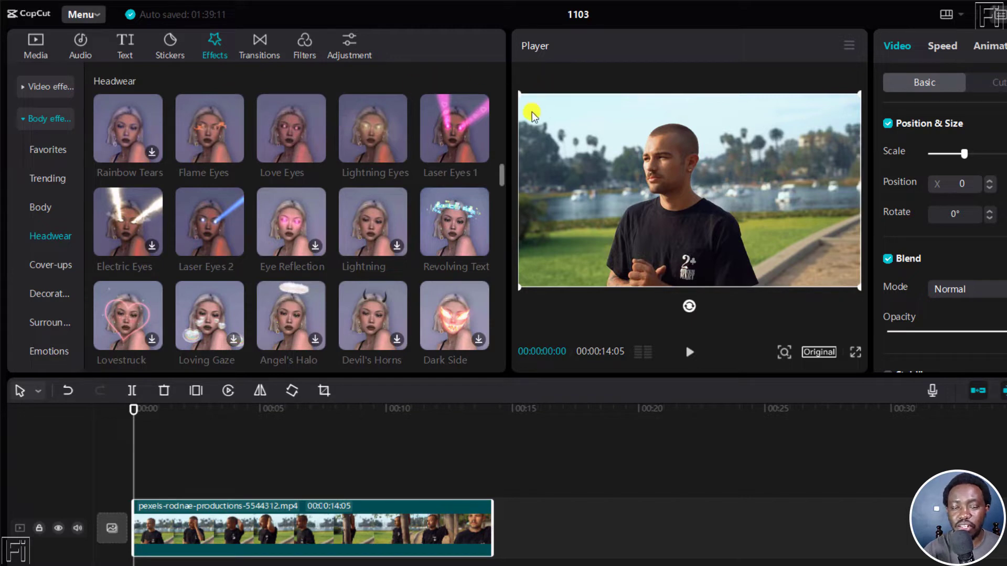
{"action": "mouse_move", "coordinate": [439, 180]}
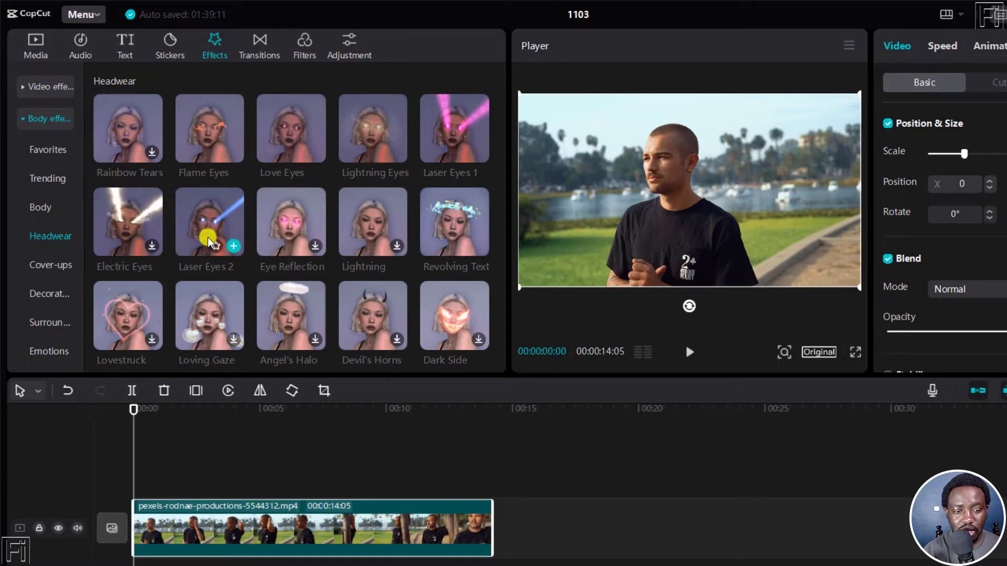
{"action": "mouse_move", "coordinate": [479, 152]}
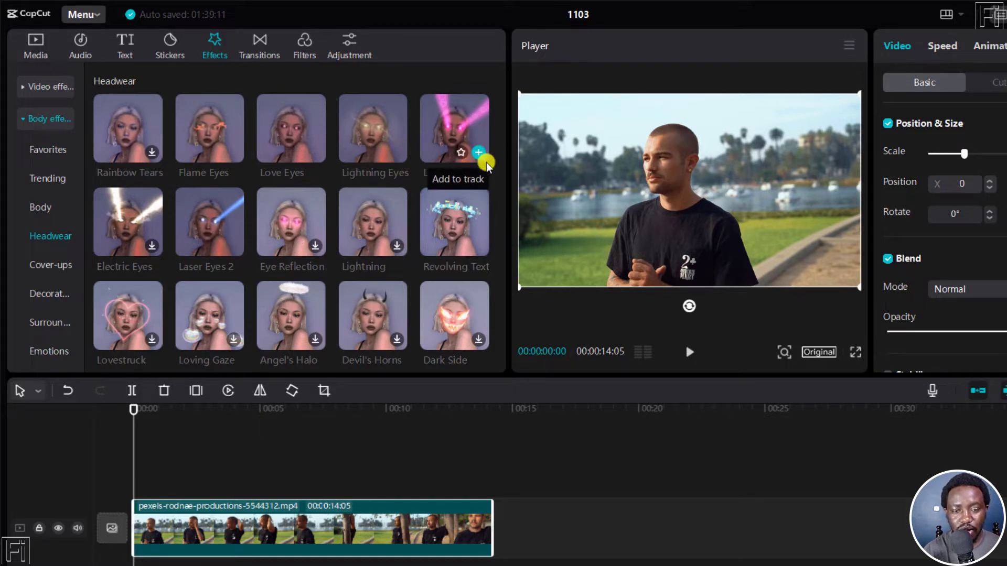
{"action": "mouse_move", "coordinate": [442, 124]}
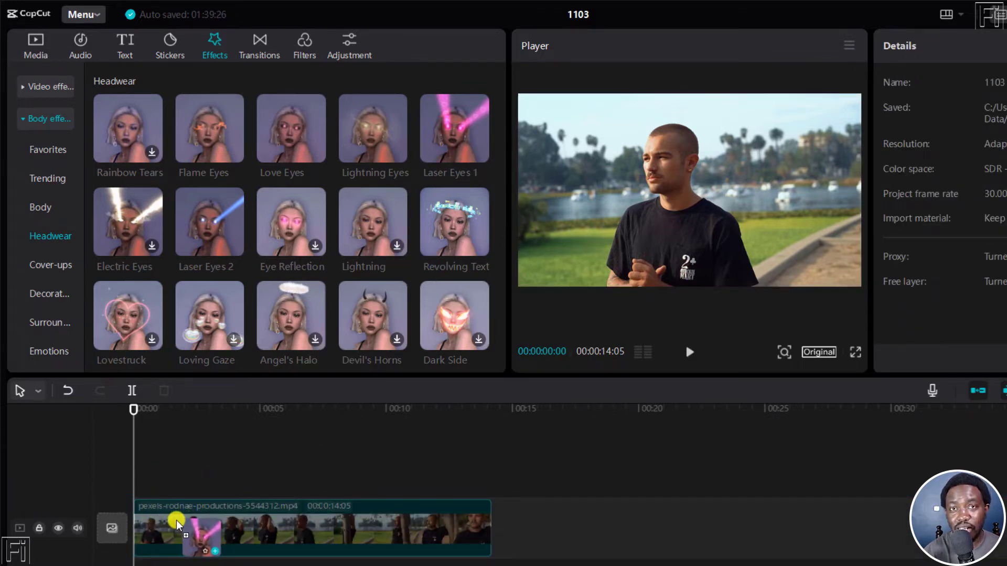
Add Laser Eyes 1 at the clip start, stretch it to about 7 seconds, and preview.
{"action": "left_click_drag", "start_coordinate": [177, 523], "coordinate": [234, 422]}
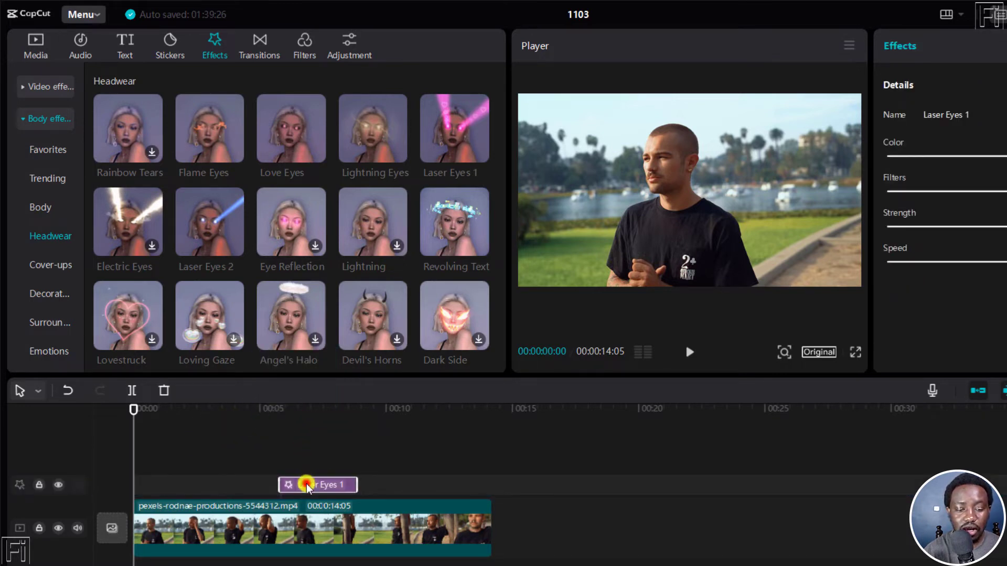
{"action": "left_click", "coordinate": [164, 390]}
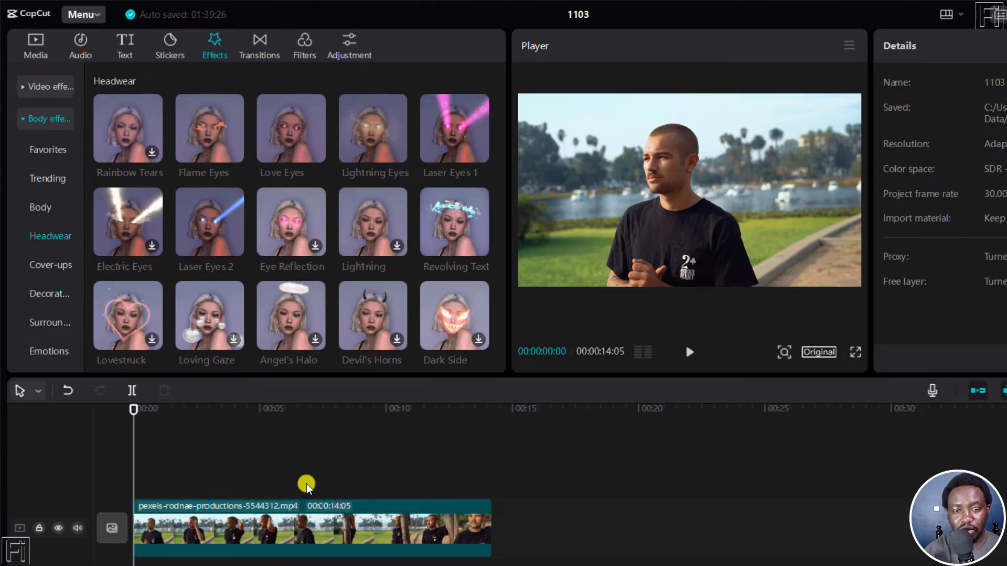
{"action": "mouse_move", "coordinate": [225, 270]}
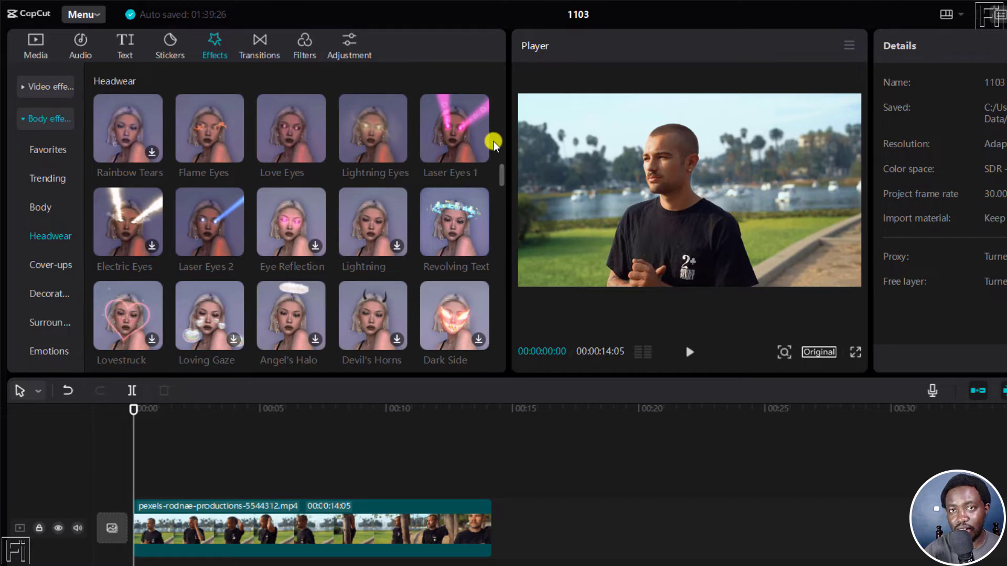
{"action": "mouse_move", "coordinate": [477, 154]}
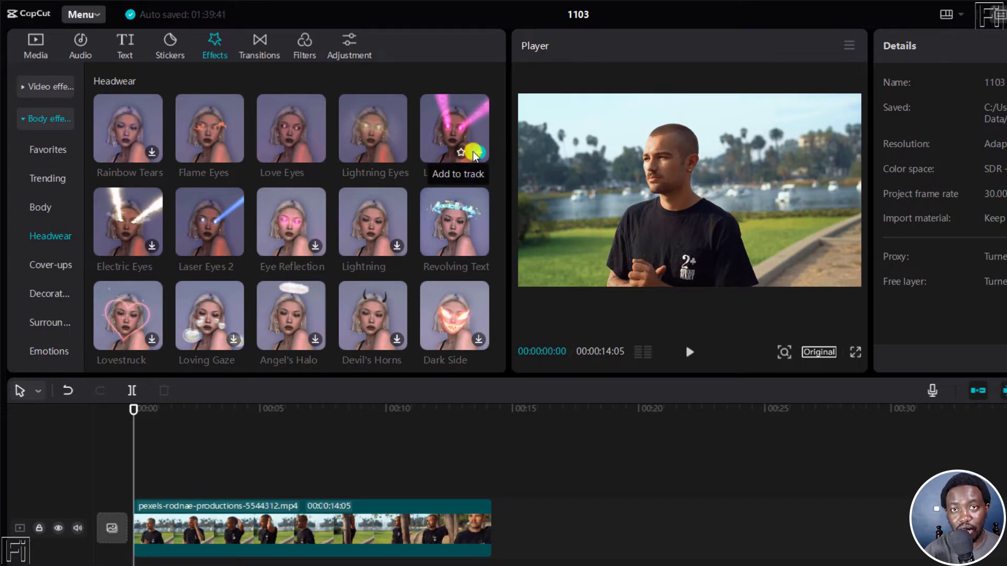
{"action": "left_click", "coordinate": [477, 154]}
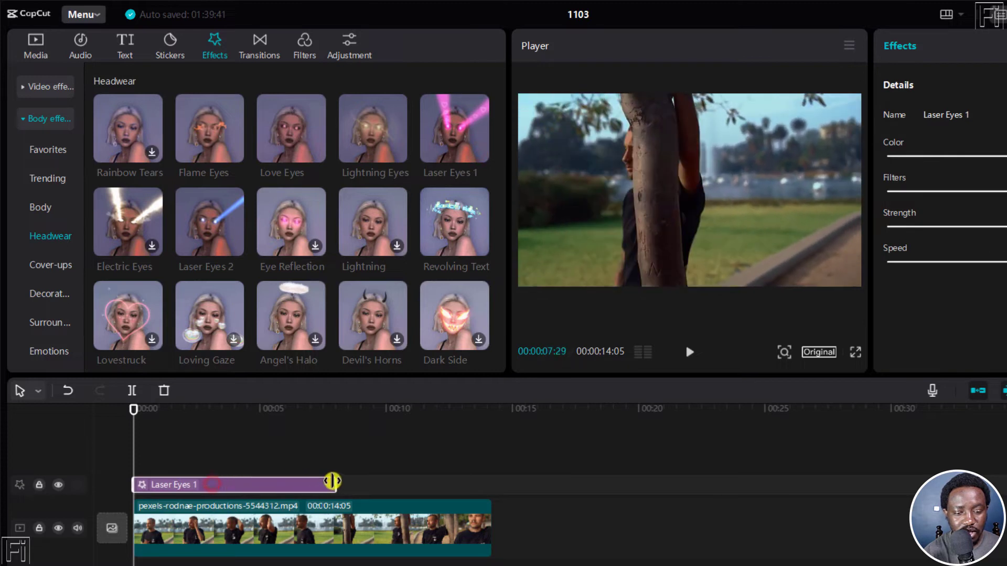
{"action": "left_click_drag", "start_coordinate": [331, 481], "coordinate": [302, 484]}
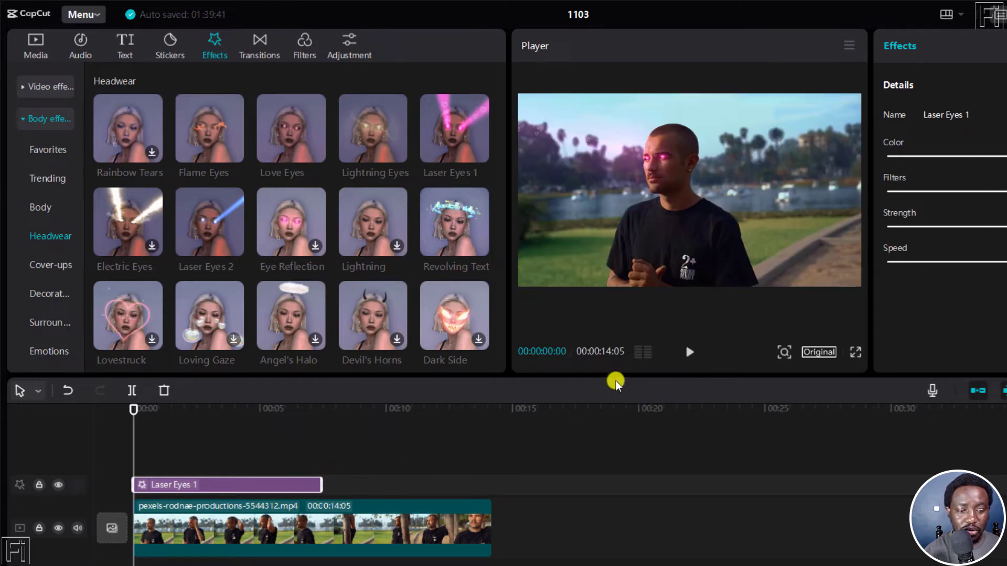
{"action": "left_click", "coordinate": [689, 353]}
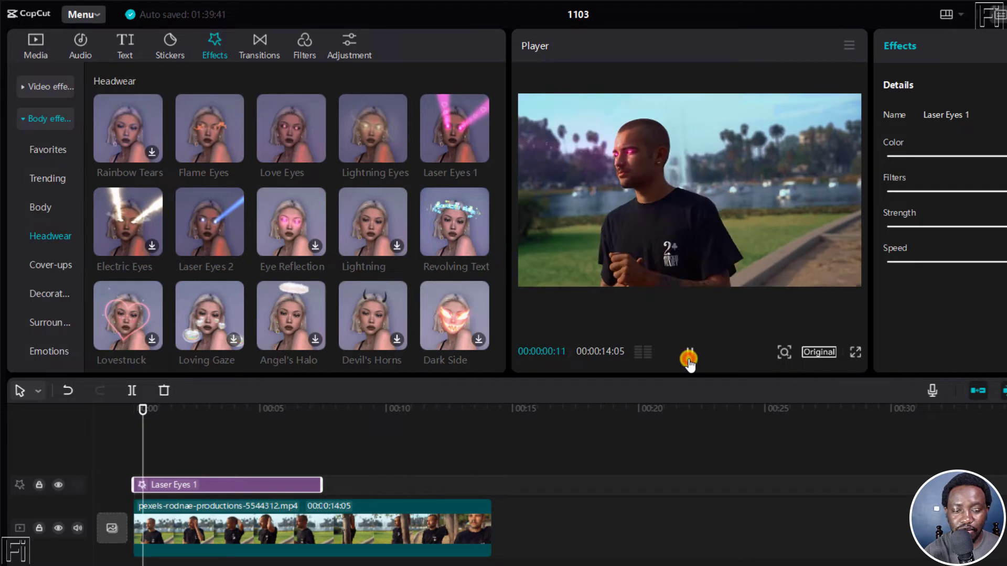
{"action": "left_click", "coordinate": [687, 354]}
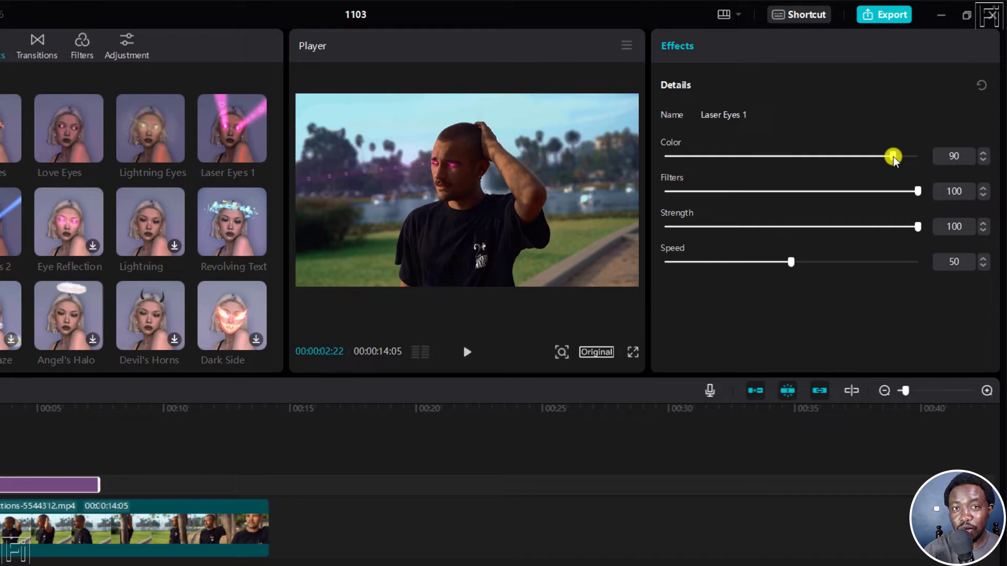
Try different Laser Eyes 1 Color values, from orange through yellow to full.
{"action": "left_click_drag", "start_coordinate": [892, 157], "coordinate": [869, 156]}
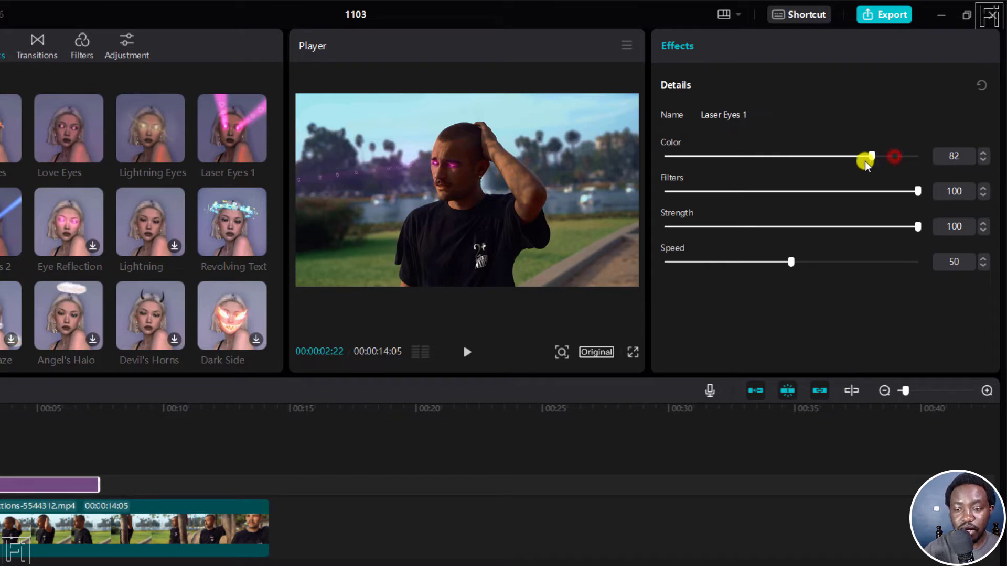
{"action": "left_click_drag", "start_coordinate": [867, 157], "coordinate": [665, 156]}
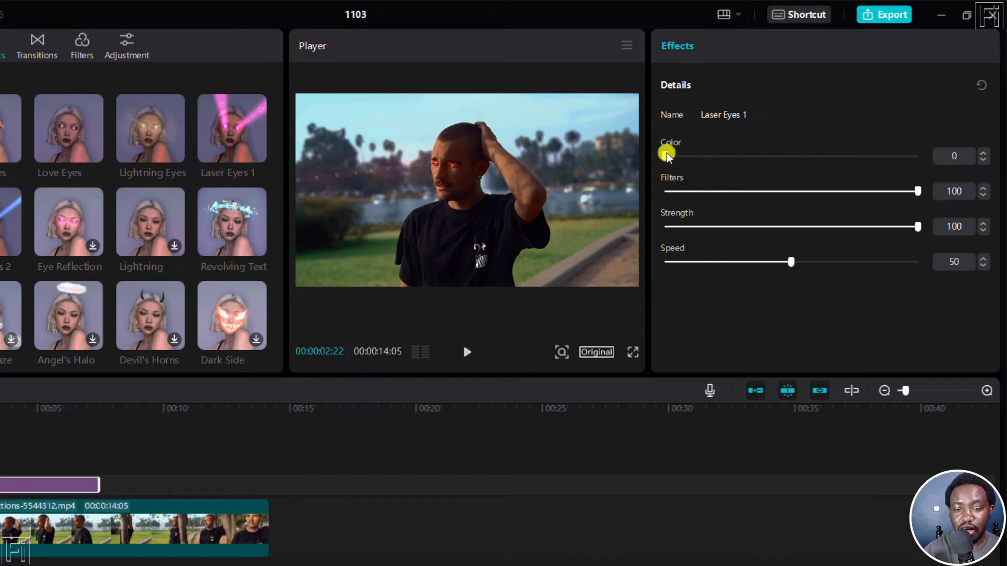
{"action": "left_click_drag", "start_coordinate": [666, 155], "coordinate": [724, 155]}
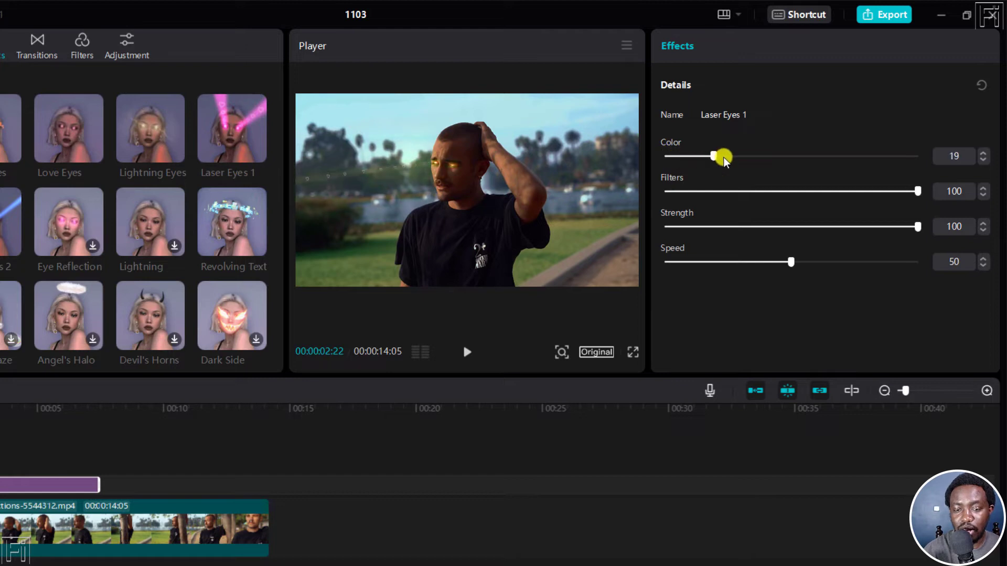
{"action": "left_click_drag", "start_coordinate": [719, 156], "coordinate": [917, 155]}
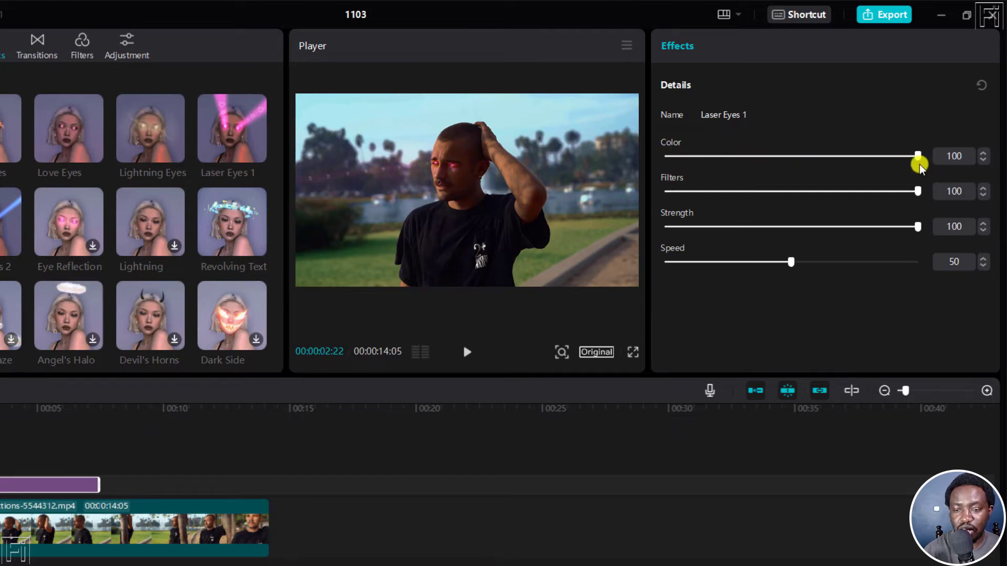
{"action": "left_click_drag", "start_coordinate": [917, 156], "coordinate": [883, 157]}
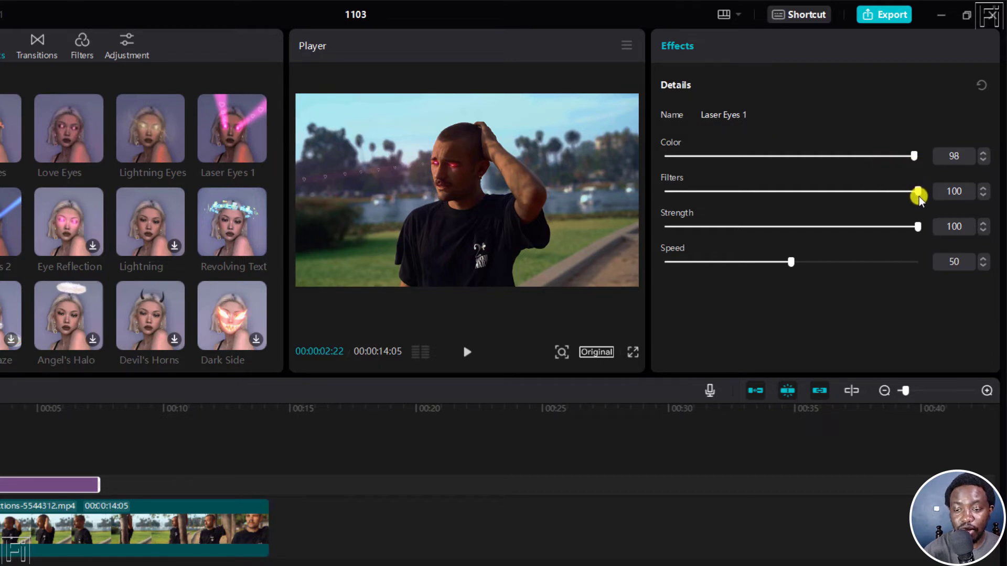
Test the Filters and Strength sliders, restore both to 100, and set Color to 90.
{"action": "left_click_drag", "start_coordinate": [917, 191], "coordinate": [777, 191]}
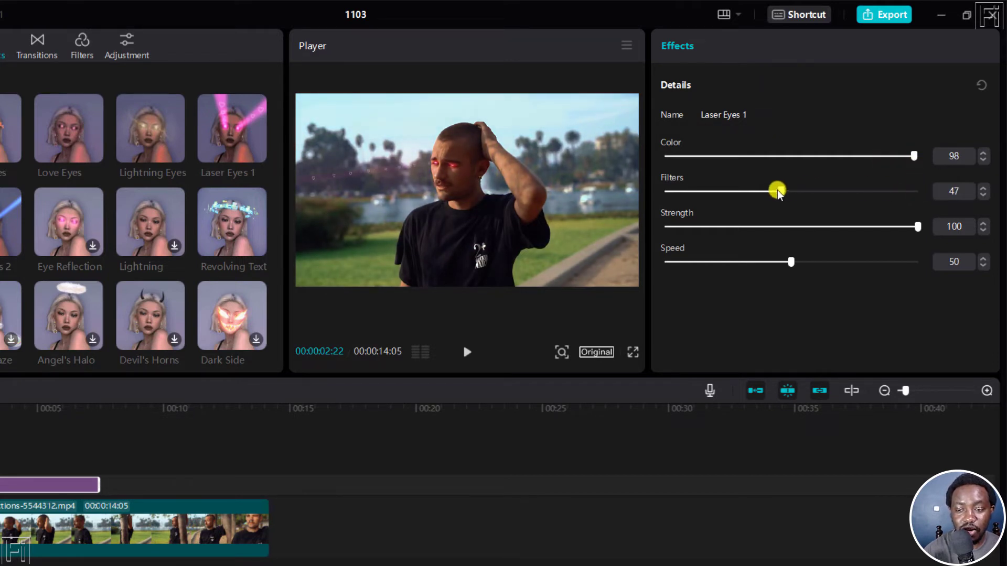
{"action": "left_click_drag", "start_coordinate": [777, 191], "coordinate": [727, 191]}
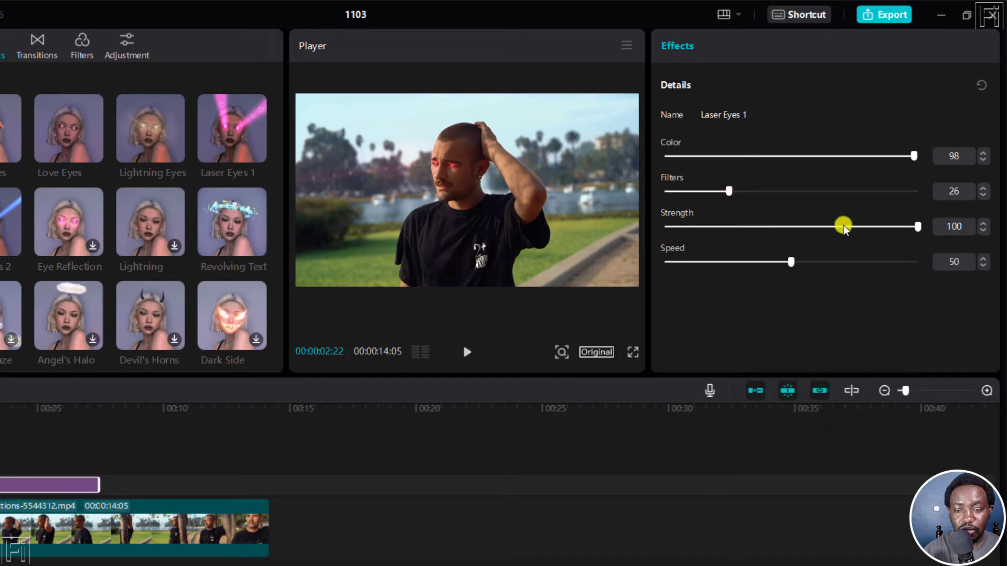
{"action": "left_click_drag", "start_coordinate": [843, 226], "coordinate": [680, 227]}
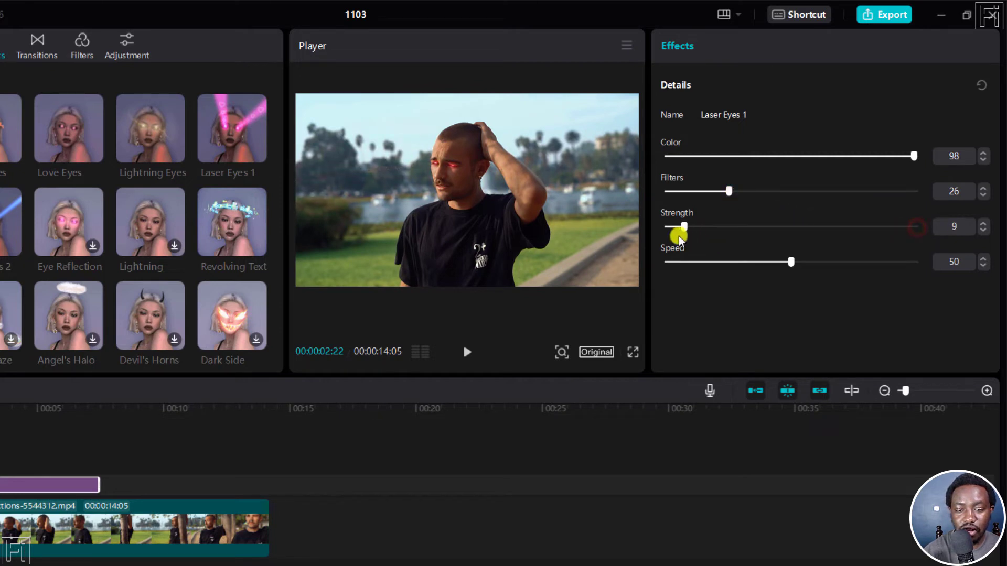
{"action": "left_click_drag", "start_coordinate": [680, 226], "coordinate": [666, 226]}
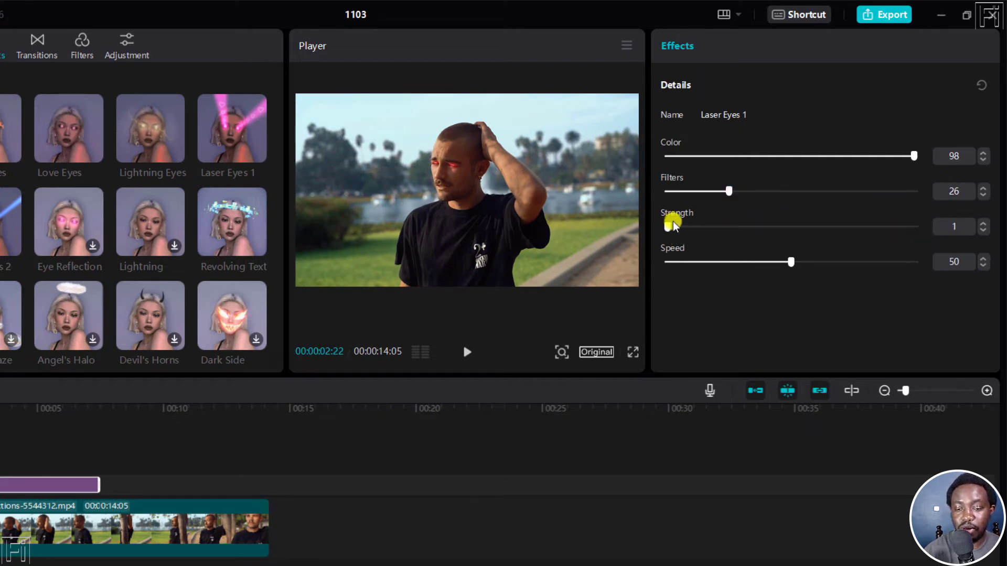
{"action": "left_click_drag", "start_coordinate": [667, 226], "coordinate": [849, 226]}
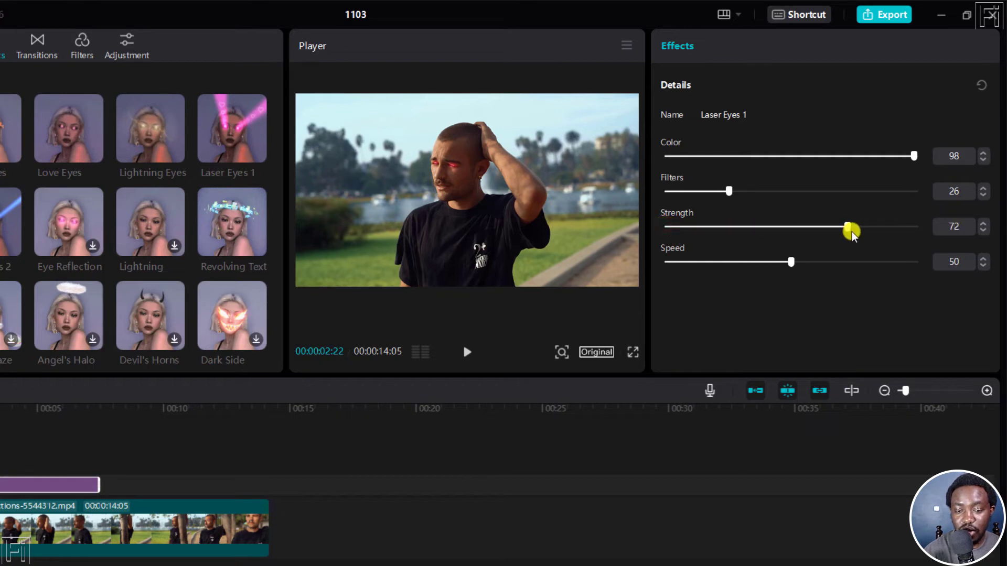
{"action": "left_click_drag", "start_coordinate": [849, 226], "coordinate": [918, 226]}
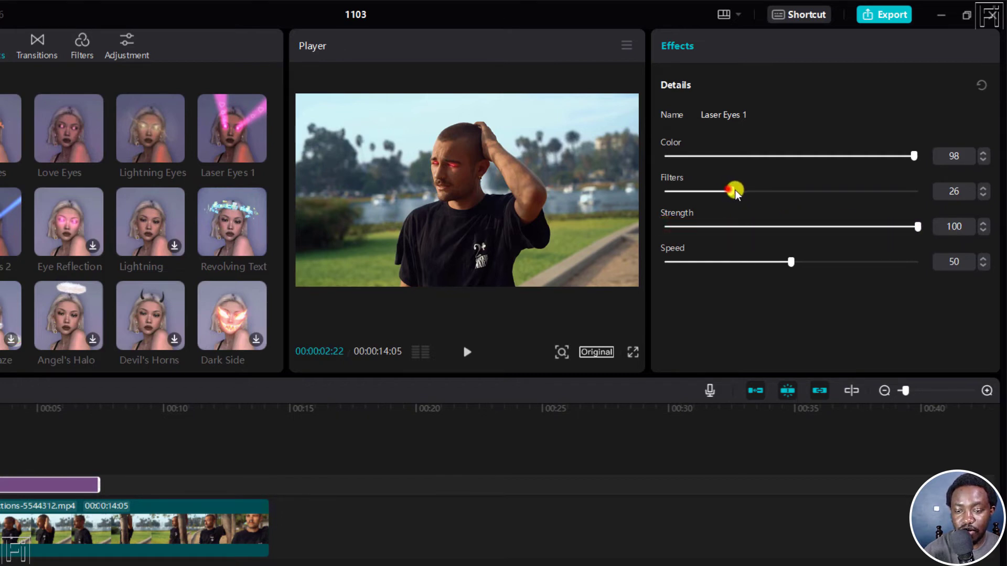
{"action": "left_click_drag", "start_coordinate": [732, 191], "coordinate": [918, 191]}
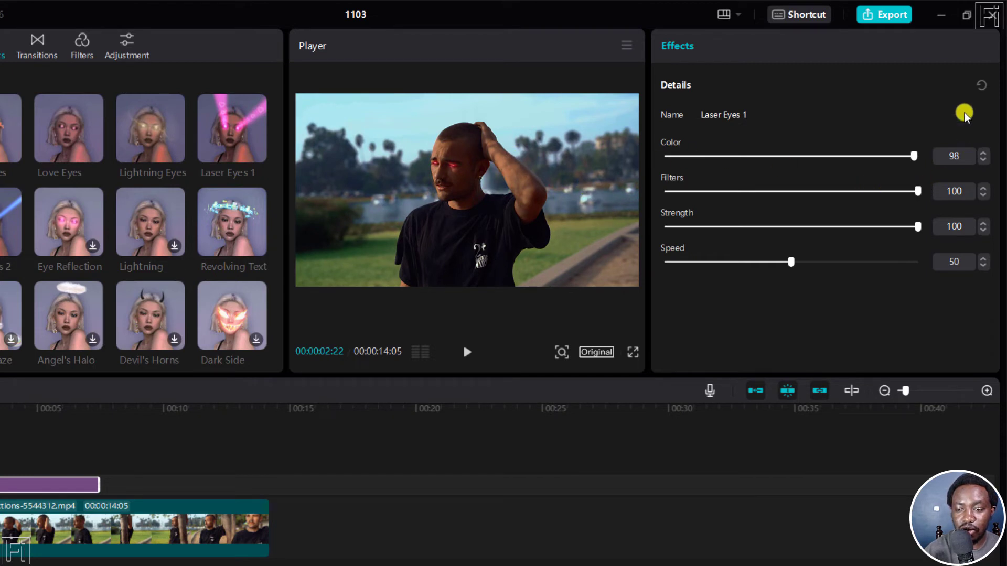
{"action": "left_click_drag", "start_coordinate": [913, 155], "coordinate": [892, 155]}
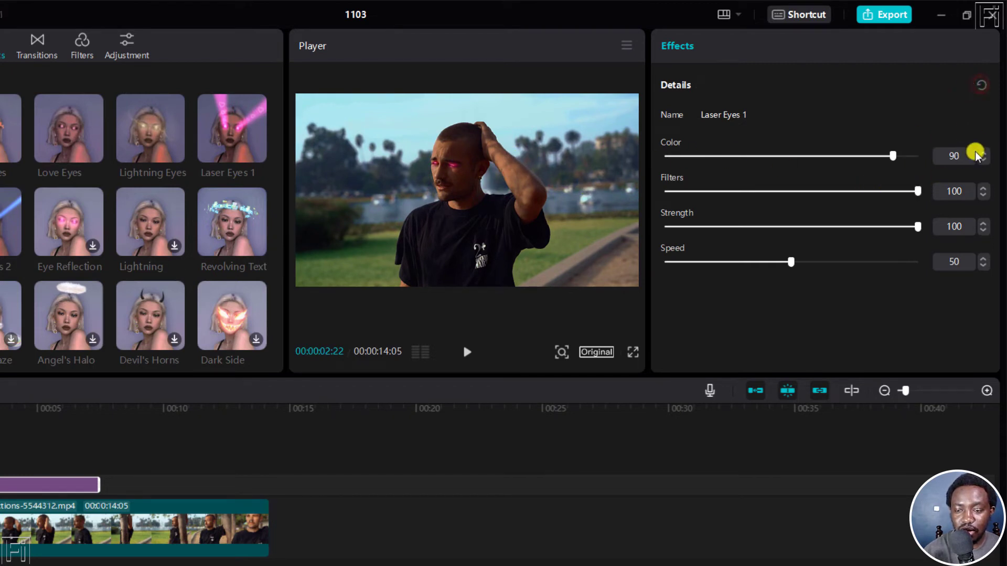
{"action": "mouse_move", "coordinate": [790, 263]}
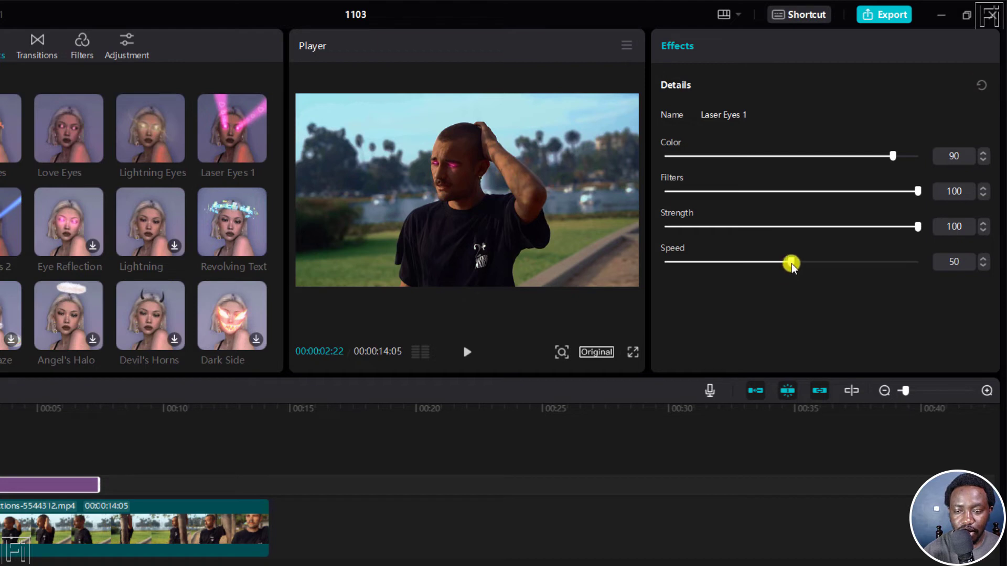
{"action": "left_click_drag", "start_coordinate": [791, 262], "coordinate": [839, 262]}
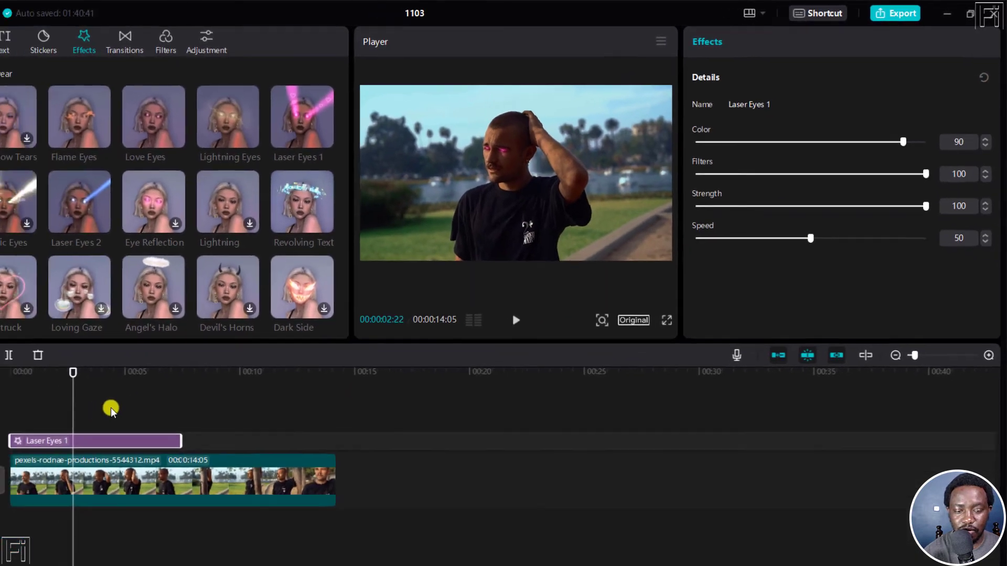
Add Laser Eyes 2 at 00:07 and stretch it to the video's end.
{"action": "left_click", "coordinate": [516, 320]}
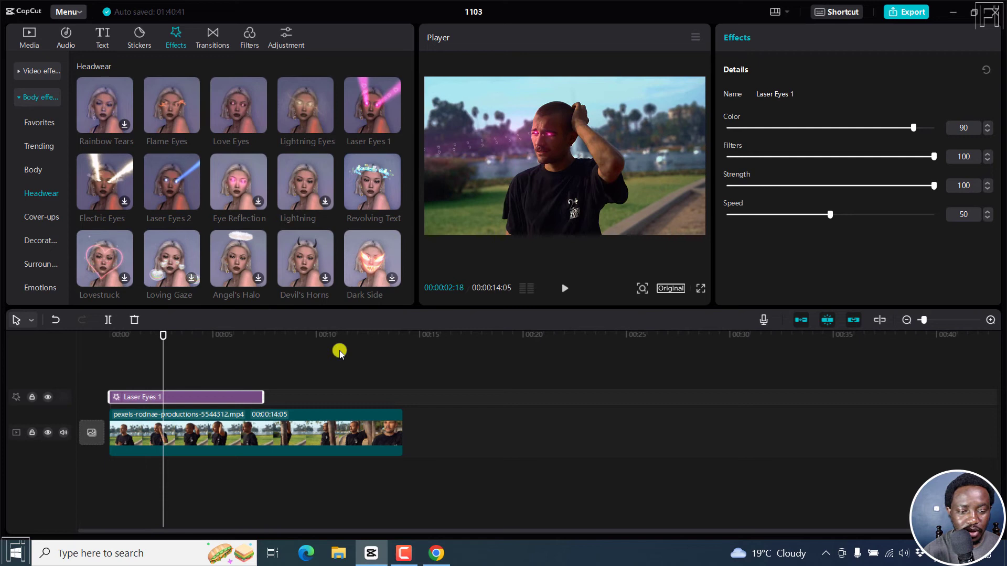
{"action": "left_click", "coordinate": [263, 333]}
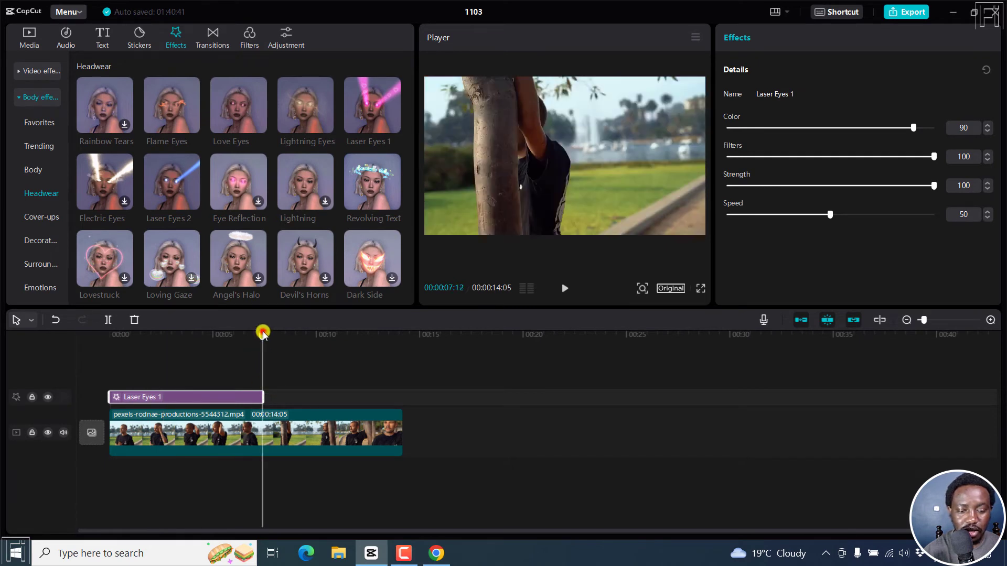
{"action": "left_click", "coordinate": [990, 320]}
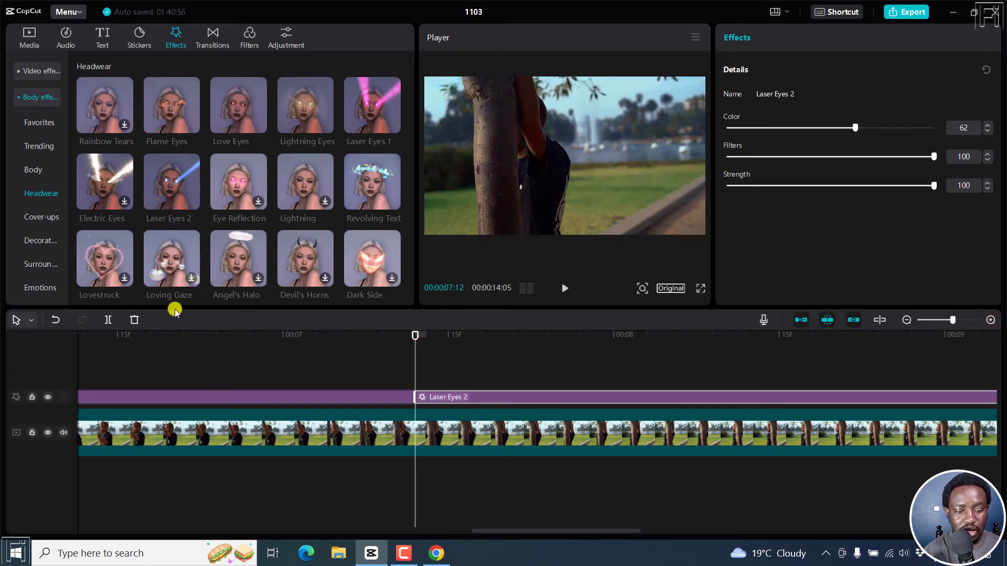
{"action": "mouse_move", "coordinate": [905, 320]}
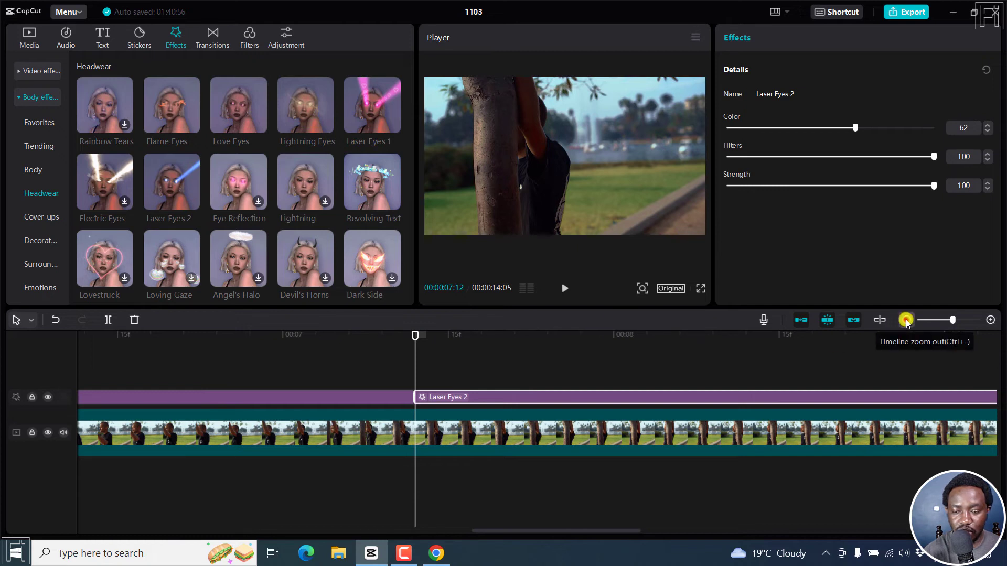
{"action": "left_click", "coordinate": [906, 320]}
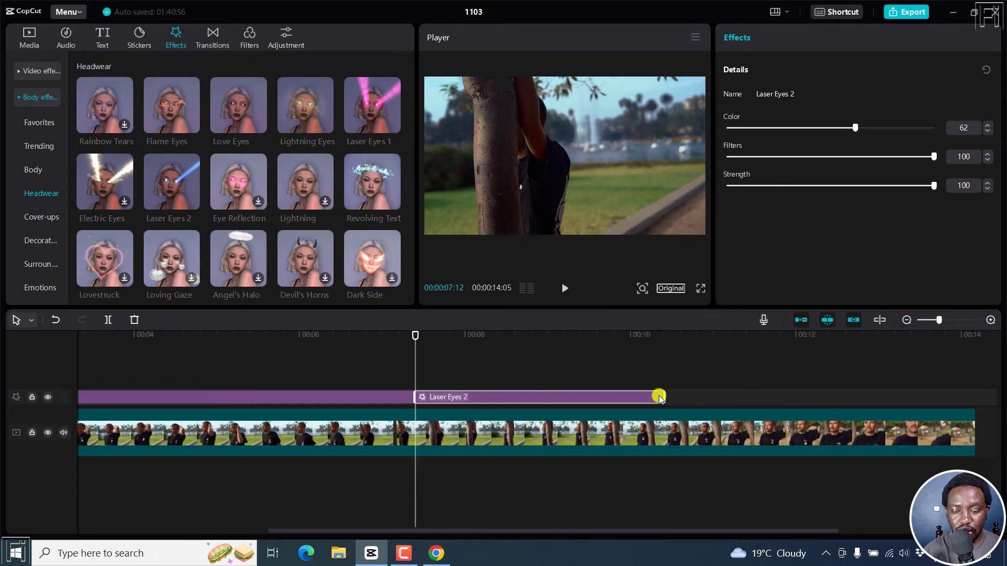
{"action": "left_click_drag", "start_coordinate": [658, 396], "coordinate": [965, 392]}
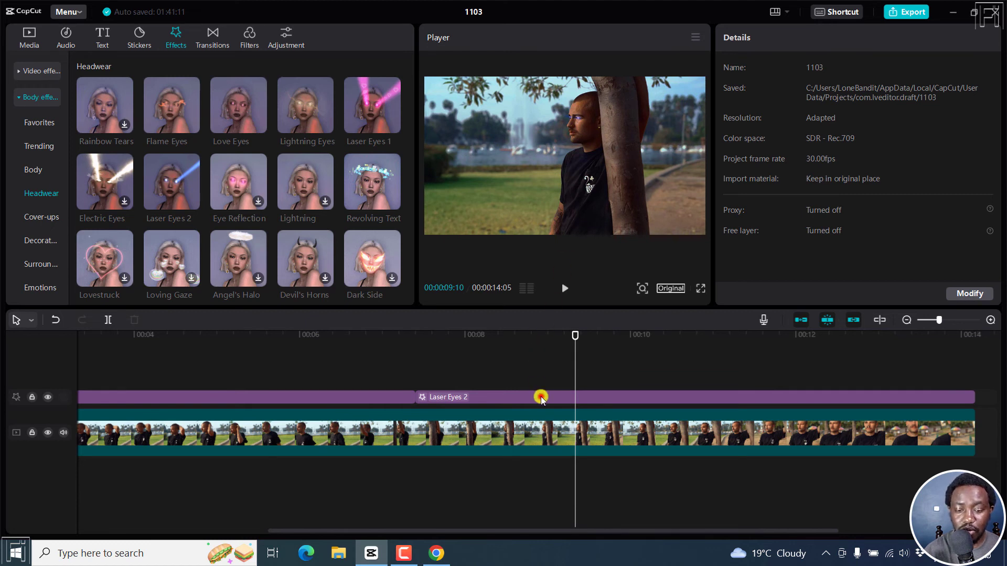
Select Laser Eyes 2, set its Color to 84, and stop the preview.
{"action": "left_click", "coordinate": [540, 397]}
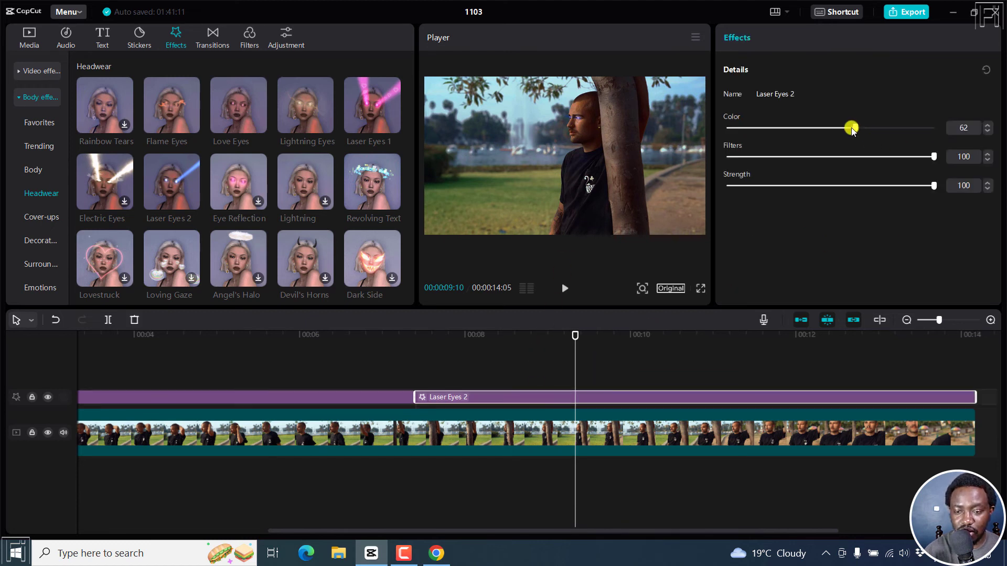
{"action": "left_click_drag", "start_coordinate": [851, 128], "coordinate": [898, 128]}
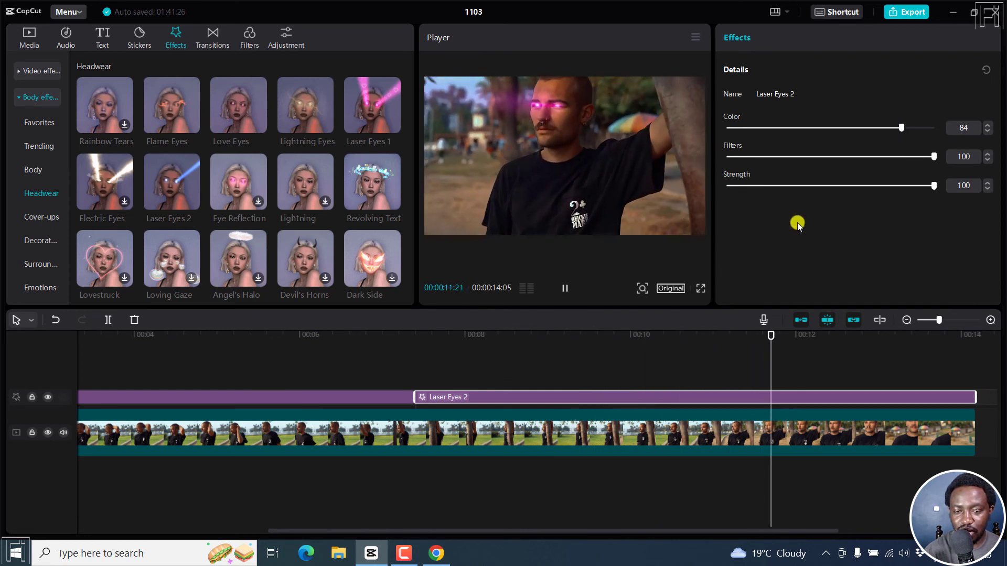
{"action": "left_click", "coordinate": [564, 288]}
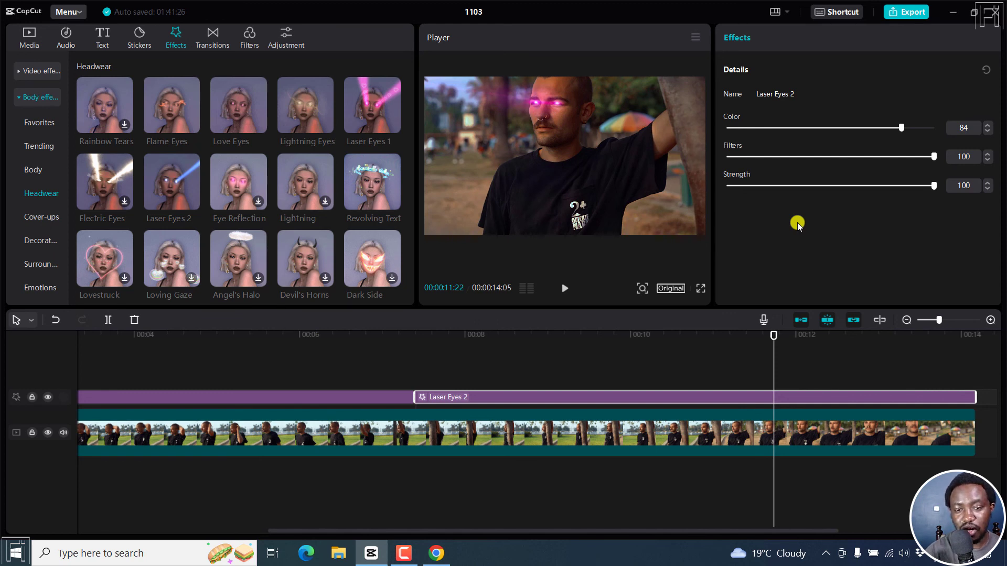
{"action": "mouse_move", "coordinate": [717, 228]}
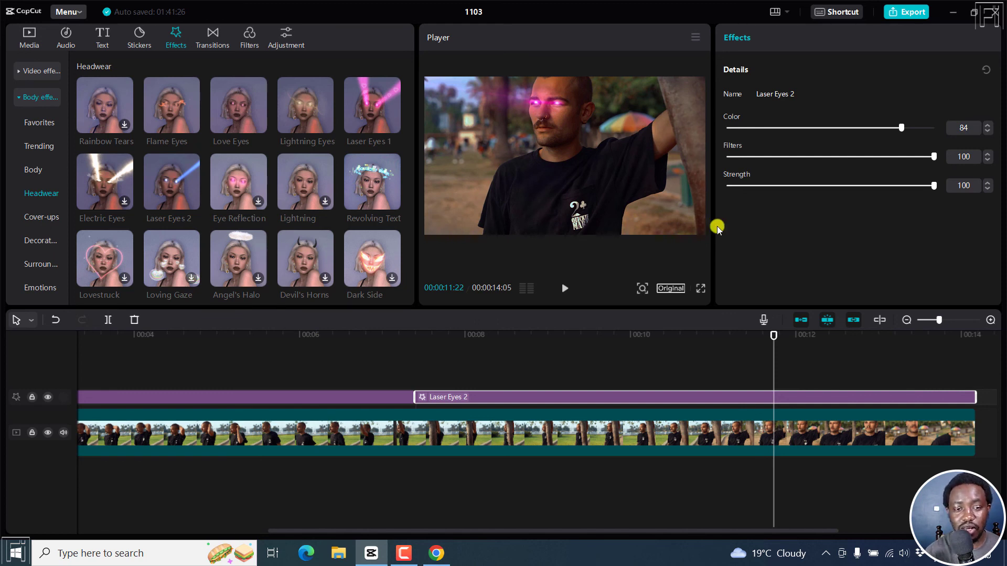
{"action": "mouse_move", "coordinate": [374, 369]}
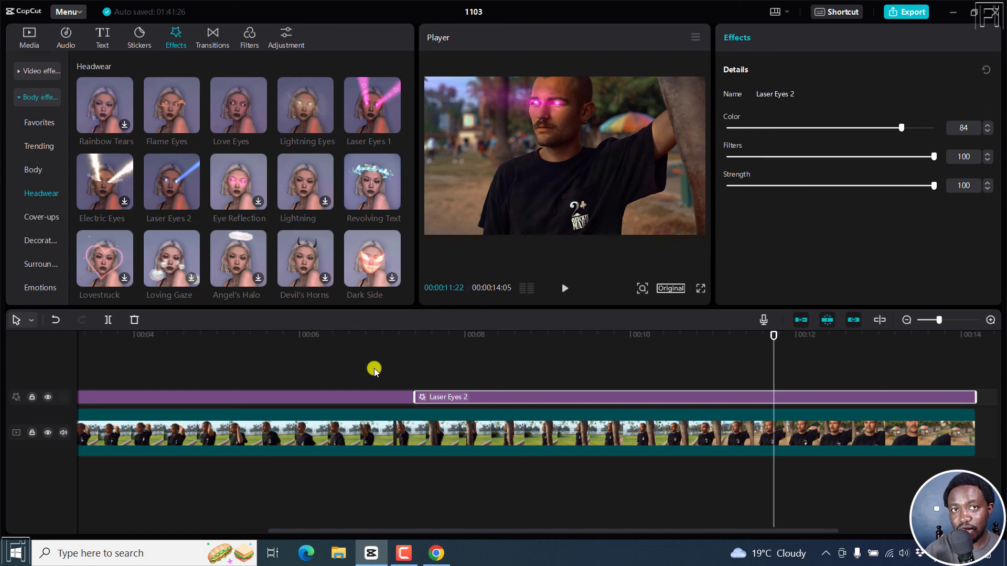